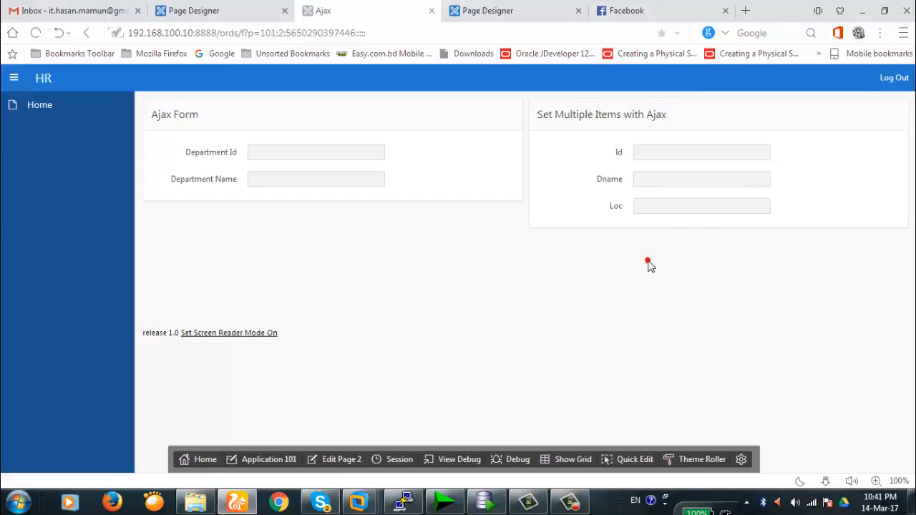
mouse_move(390, 372)
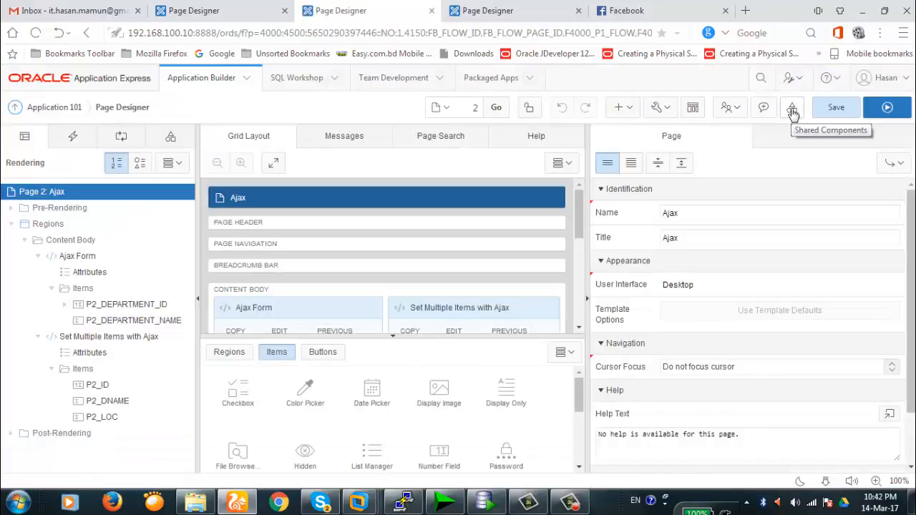
Open Shared Components > Application Processes and review the GET_MULTIPLE on-demand process.
click(792, 108)
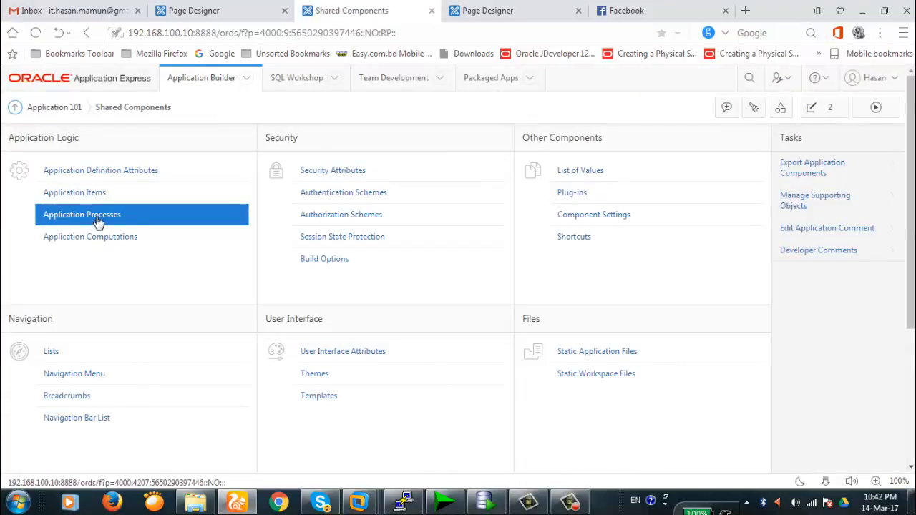
click(82, 215)
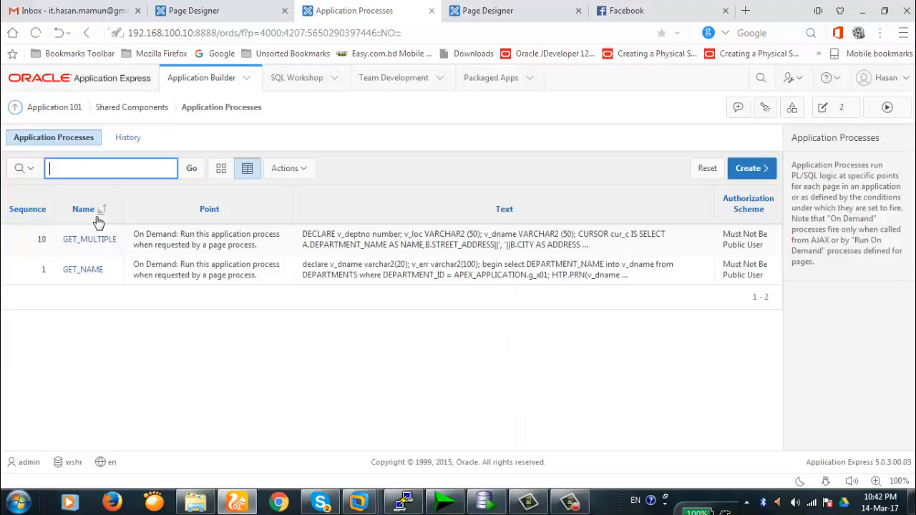
mouse_move(437, 228)
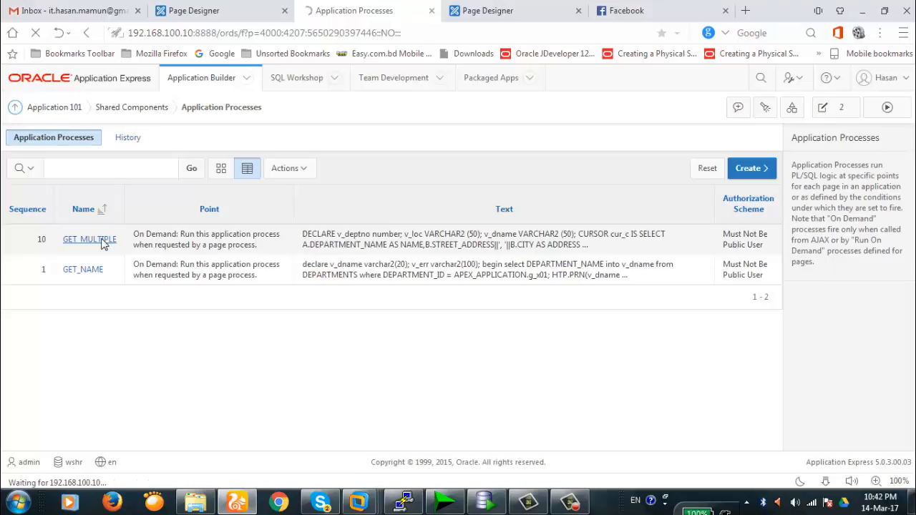
click(89, 239)
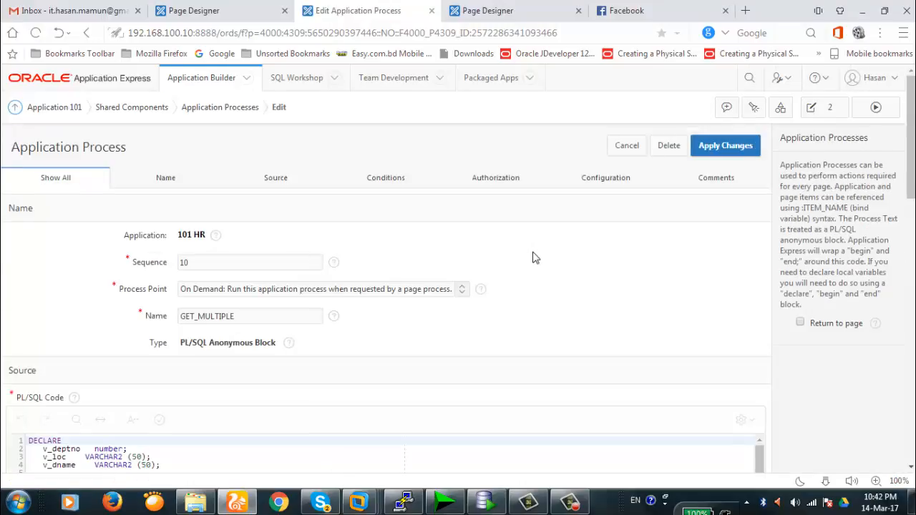
scroll(down, 3)
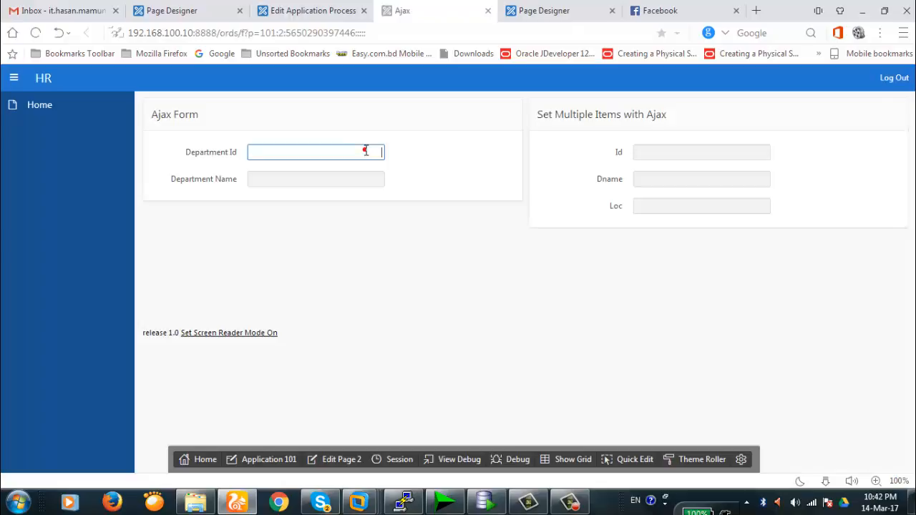
Enter department 10 in Department Id so Department Name fills with Administration.
text(10)
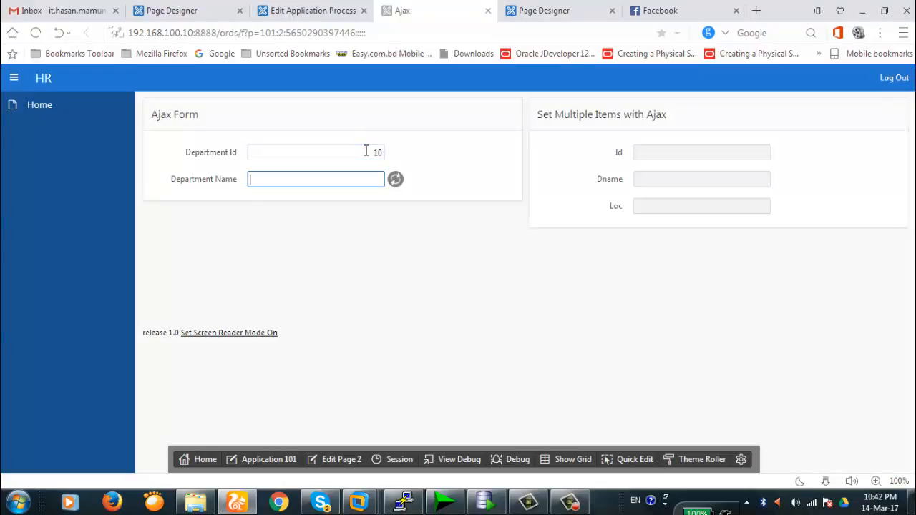
text(Administration)
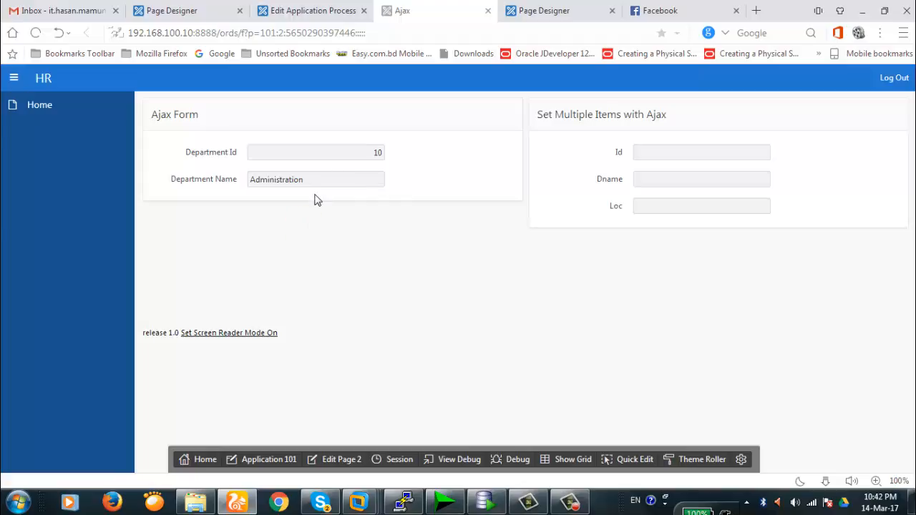
click(314, 179)
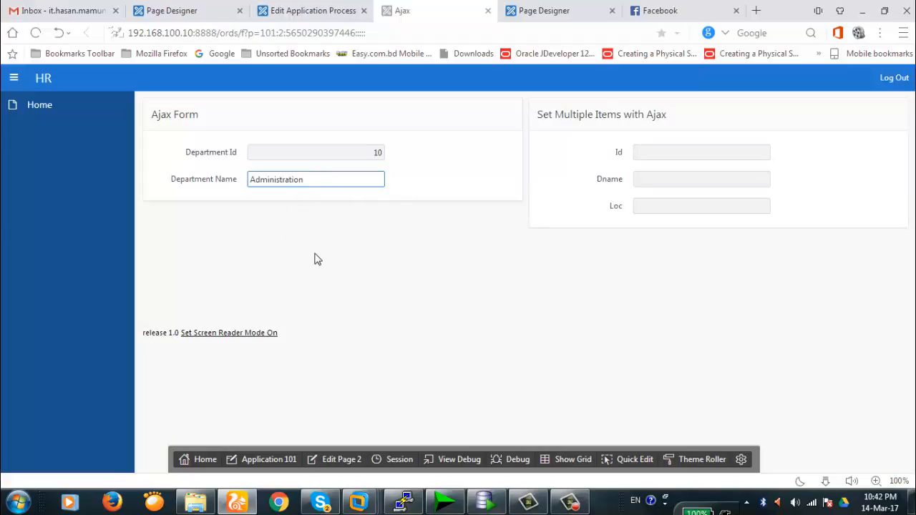
Enter 10 in the Id field and leave it; Dname and Loc stay empty.
click(701, 152)
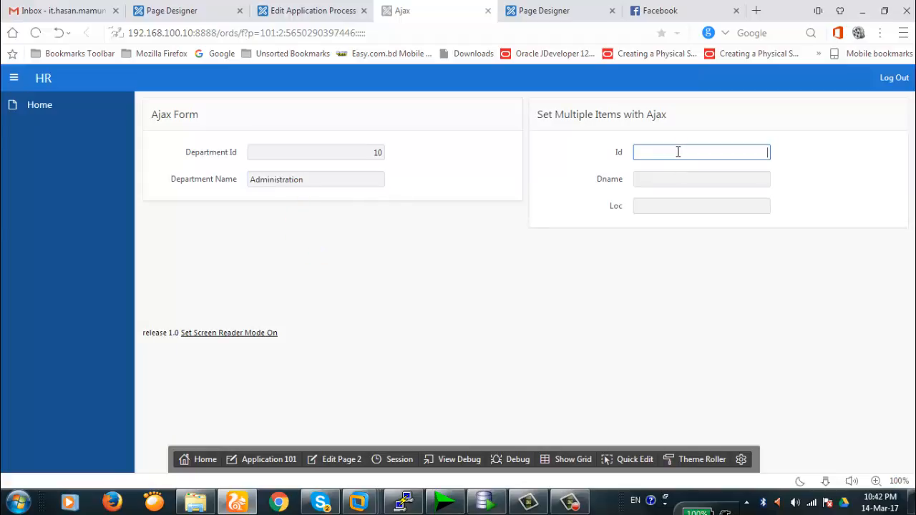
text(10)
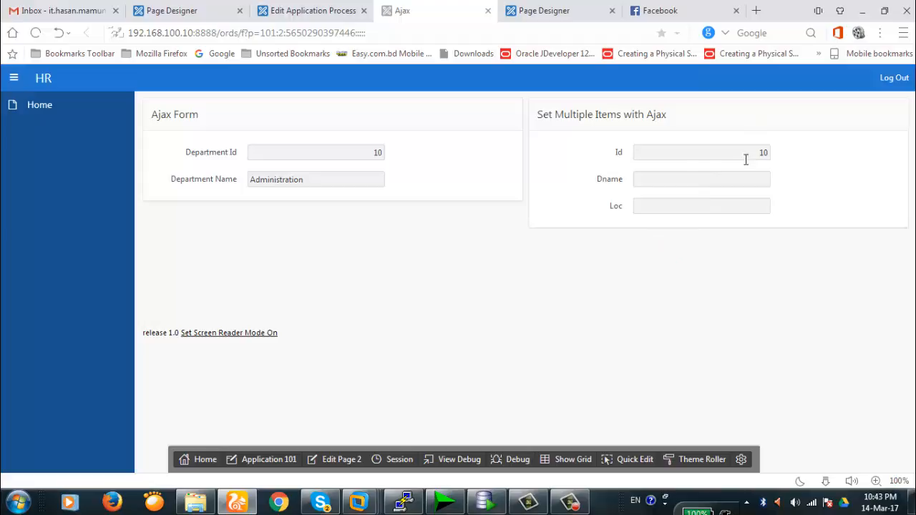
mouse_move(518, 277)
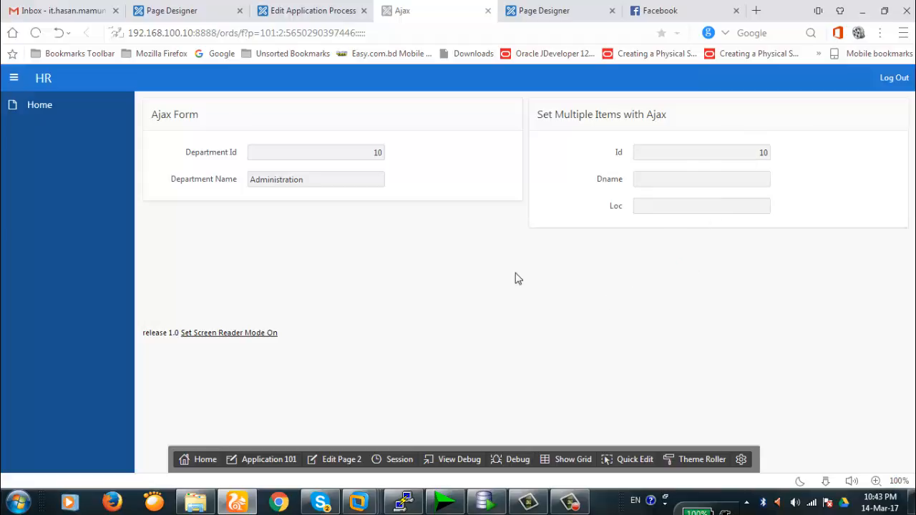
click(311, 11)
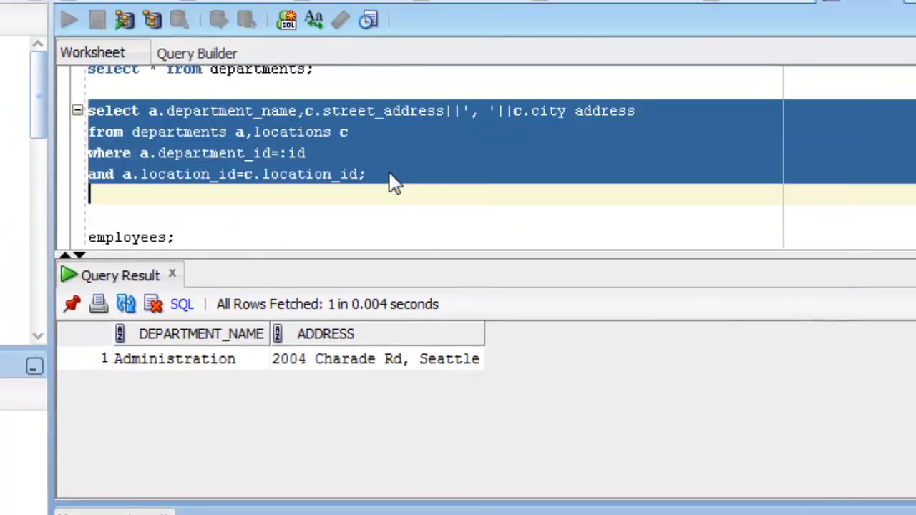
Run the department query with bind 10, returning Administration at 2004 Charade Rd, Seattle.
click(69, 20)
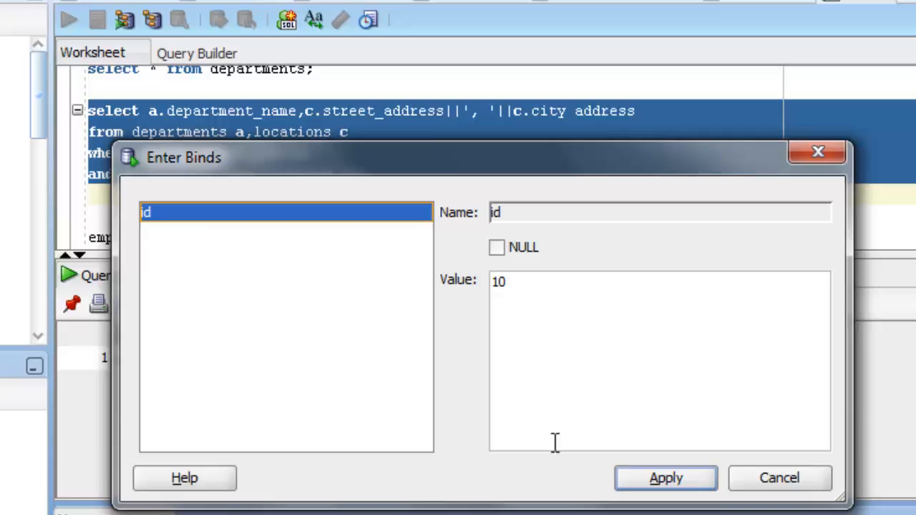
click(664, 478)
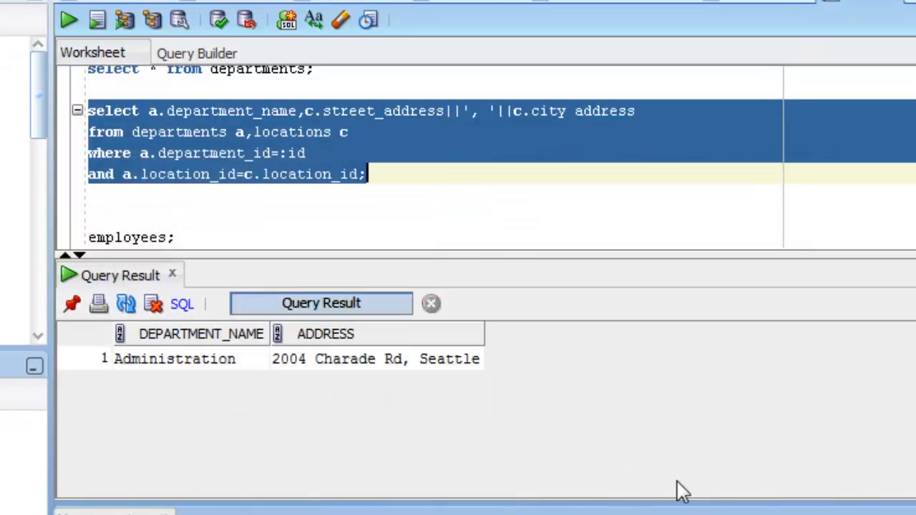
click(174, 358)
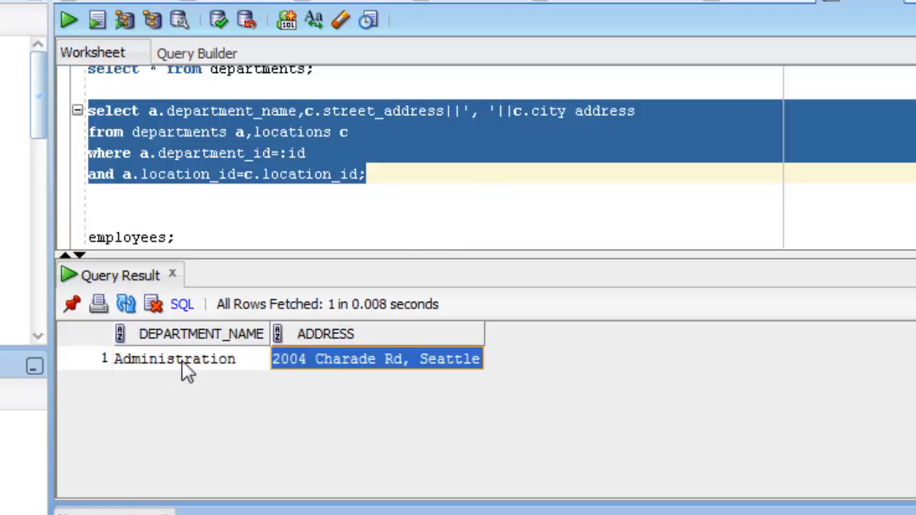
mouse_move(188, 360)
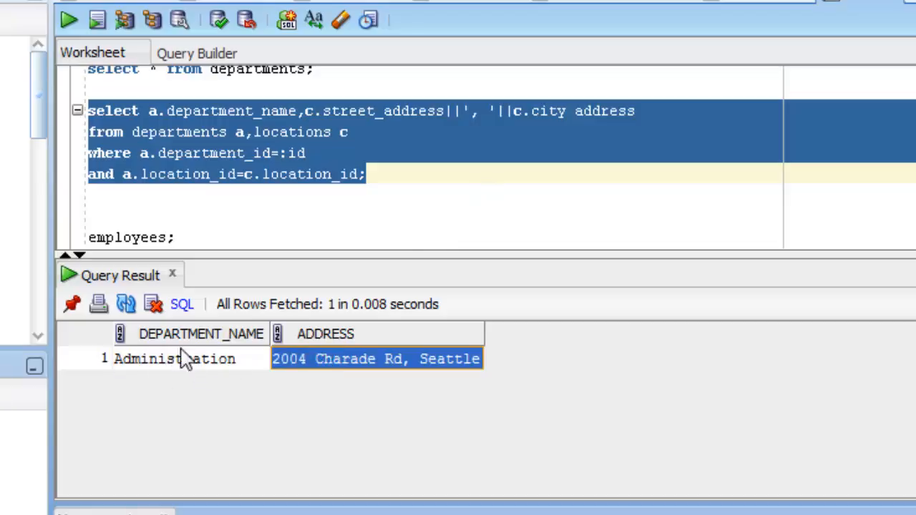
mouse_move(385, 356)
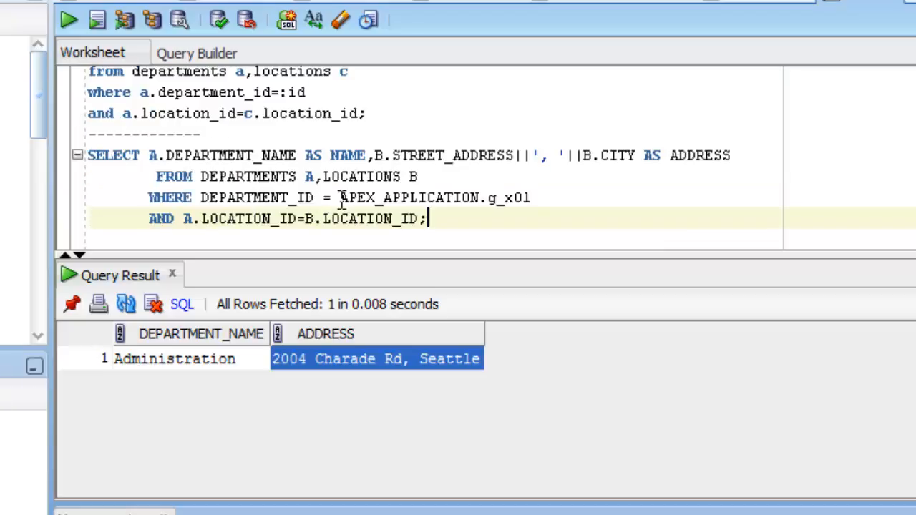
Add the process's SELECT filtering on APEX_APPLICATION.g_x01 below the query.
drag(341, 198, 531, 198)
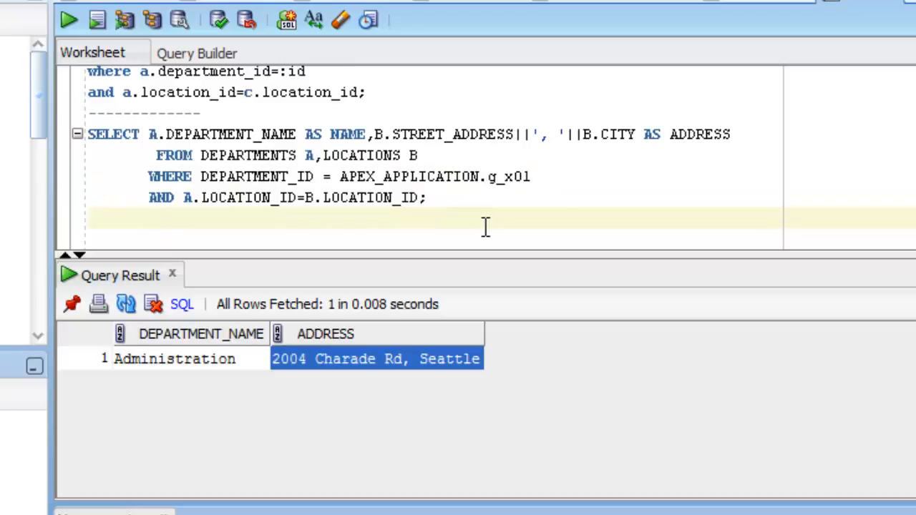
text(X01)
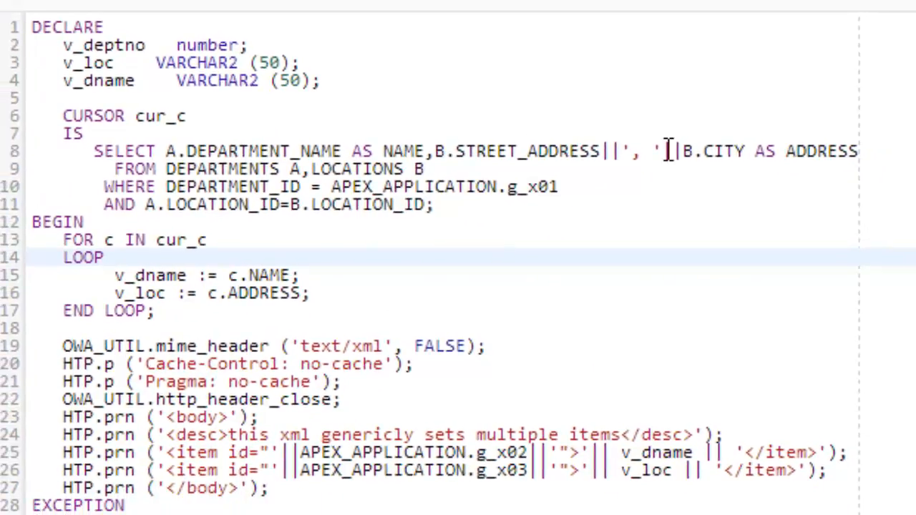
Scroll through the process cursor and HTP.prn XML output code down to the WHEN OTHERS handler.
scroll(down, 3)
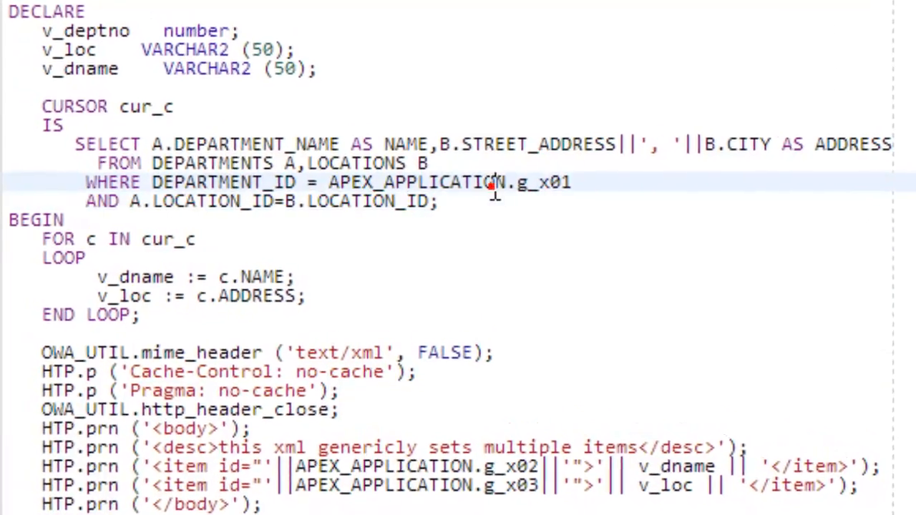
mouse_move(361, 201)
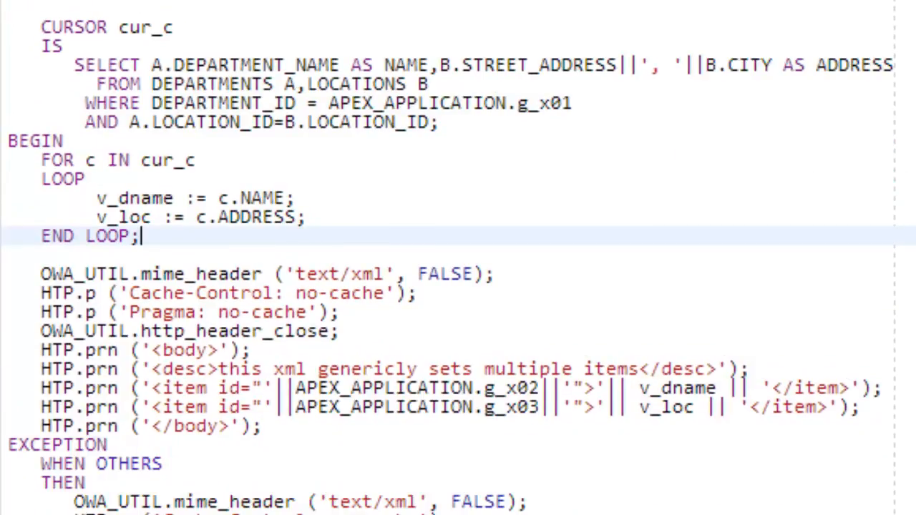
scroll(down, 3)
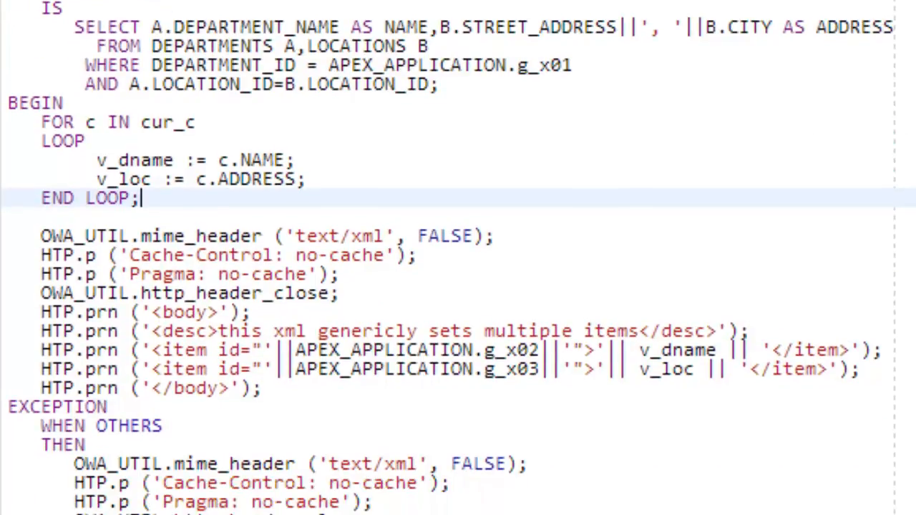
Scroll to the exception handler that writes the description and SQLERRM item as XML.
scroll(down, 3)
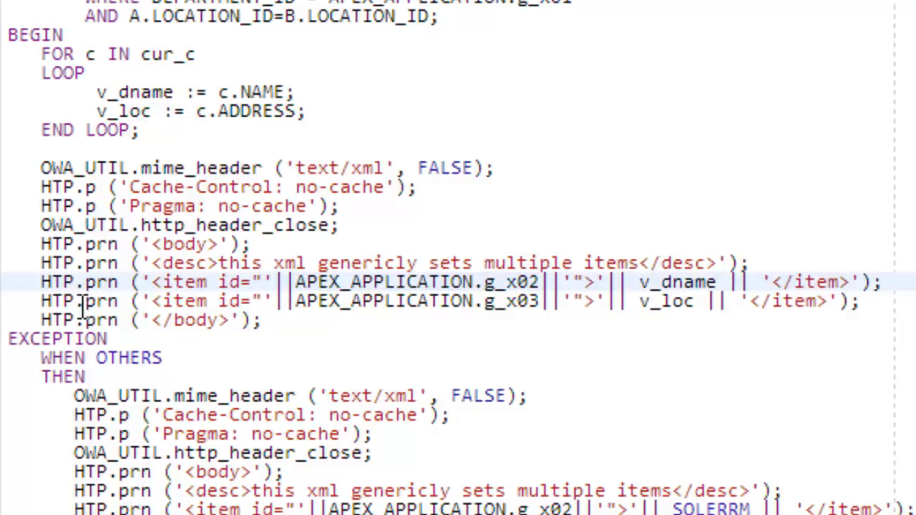
mouse_move(297, 300)
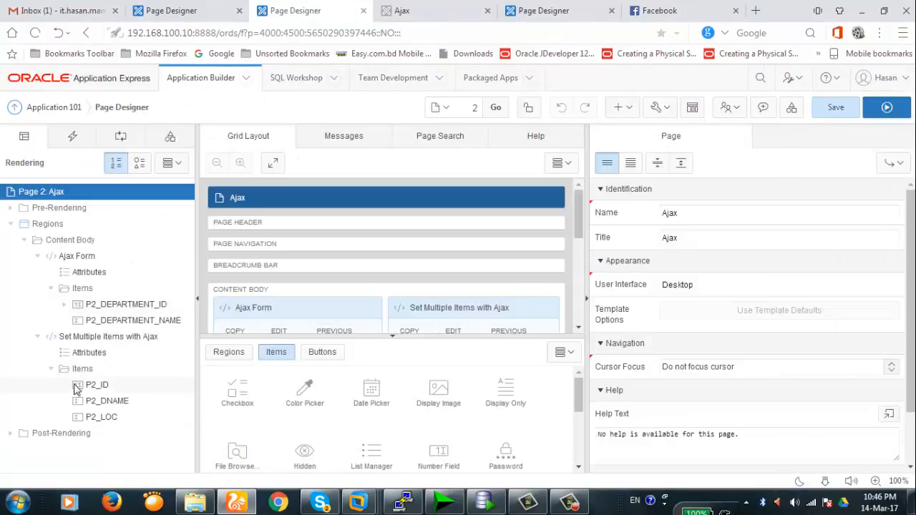
Create a change dynamic action on P2_ID named Set_multiple_items and select its true action.
click(97, 385)
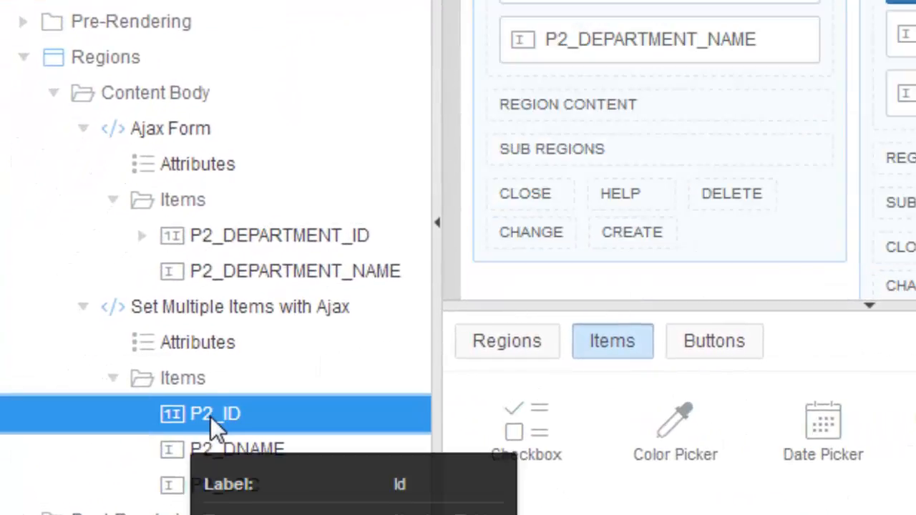
right_click(214, 412)
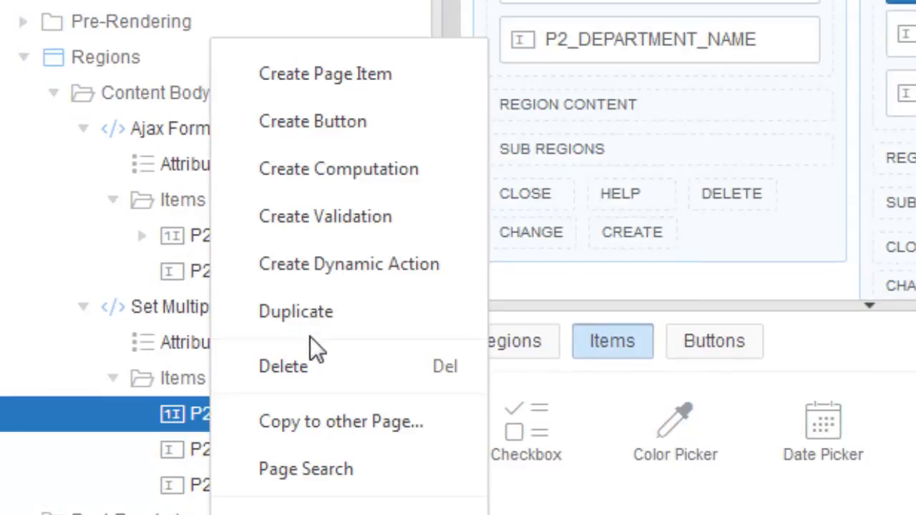
mouse_move(349, 272)
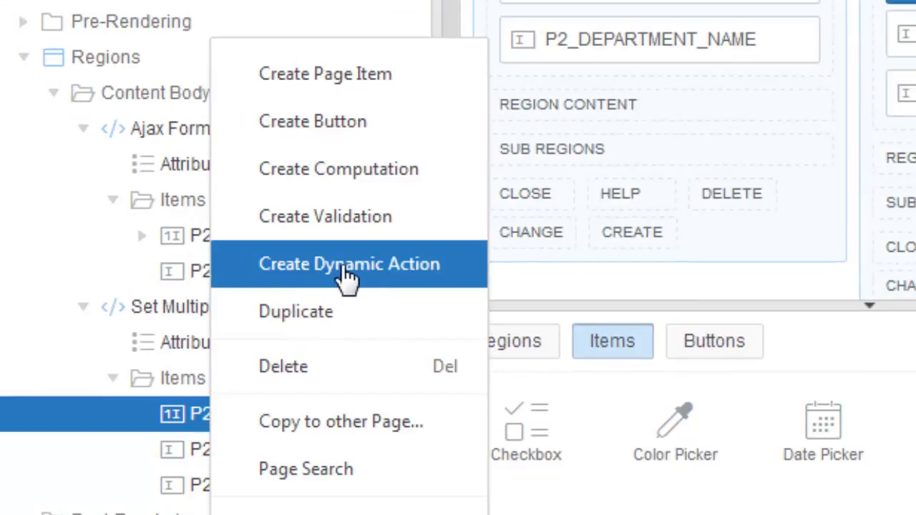
click(349, 263)
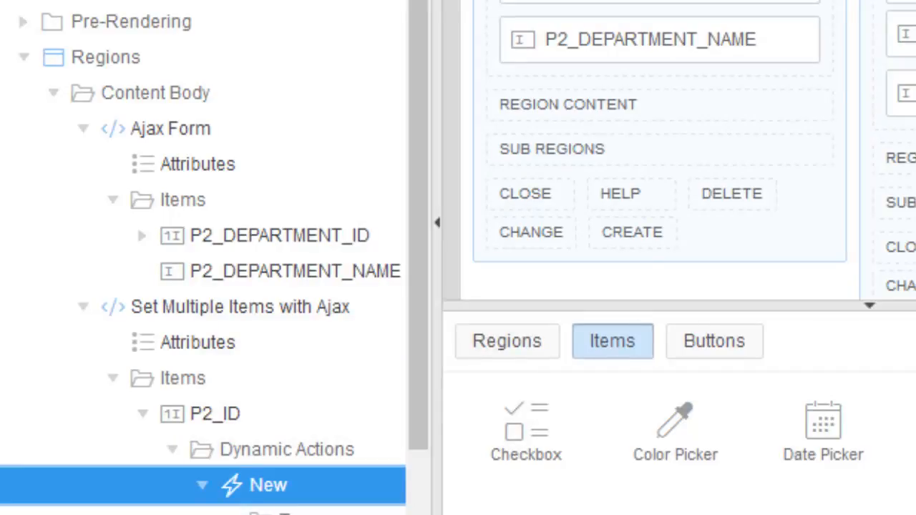
click(268, 484)
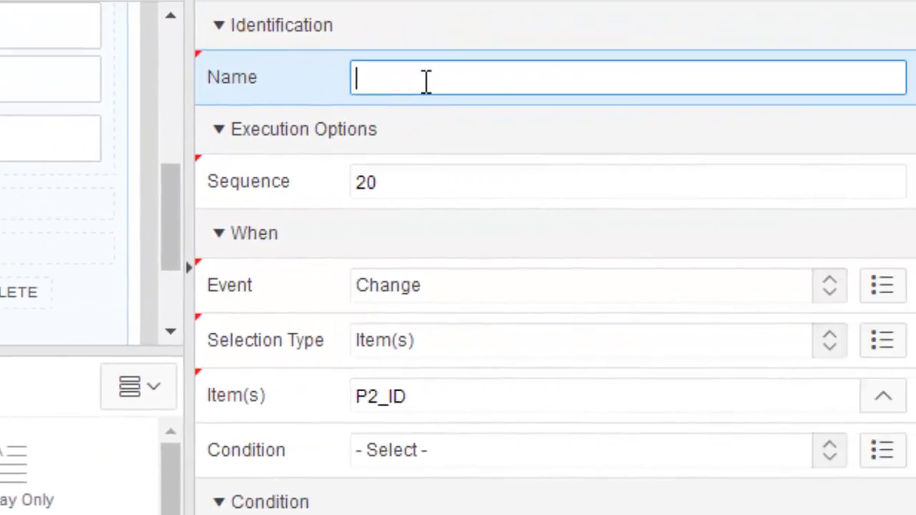
text(Set_multiple_items)
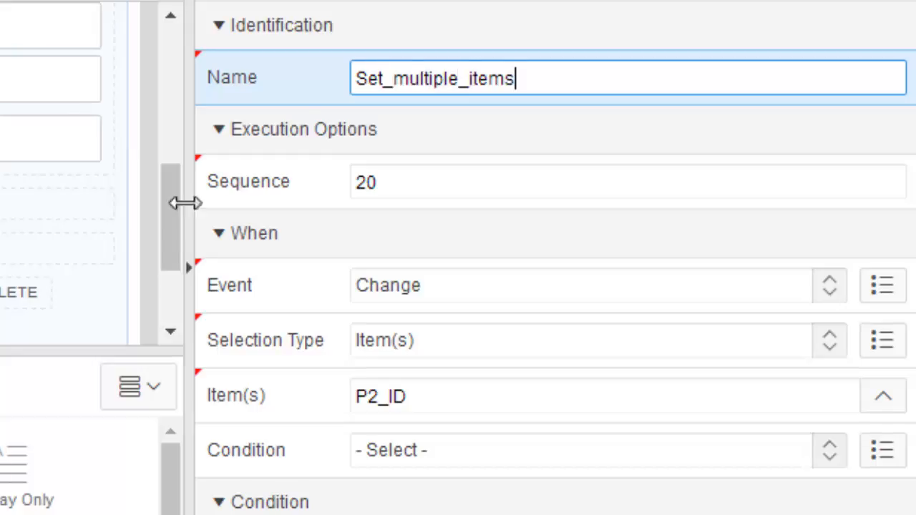
click(598, 284)
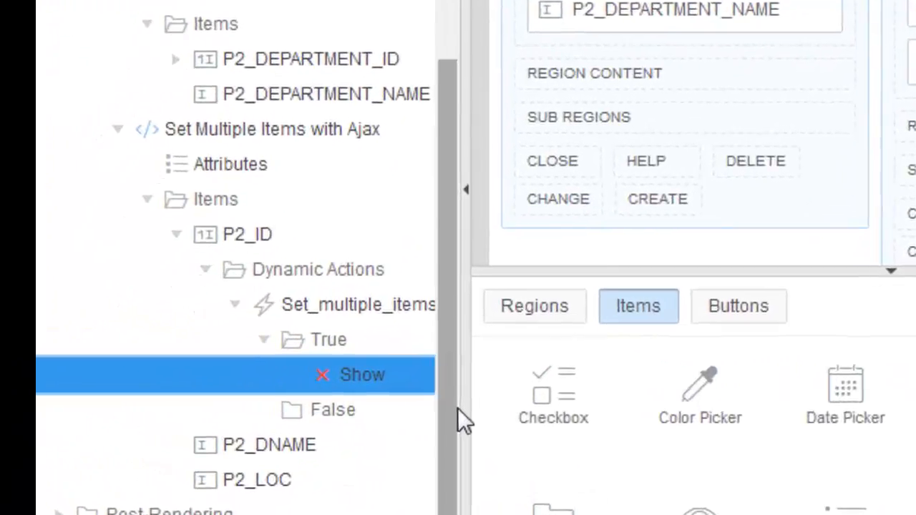
Make the true action Execute JavaScript Code with the apex.server.process SET_MULTIPLE_ITEMS call, and save.
click(362, 375)
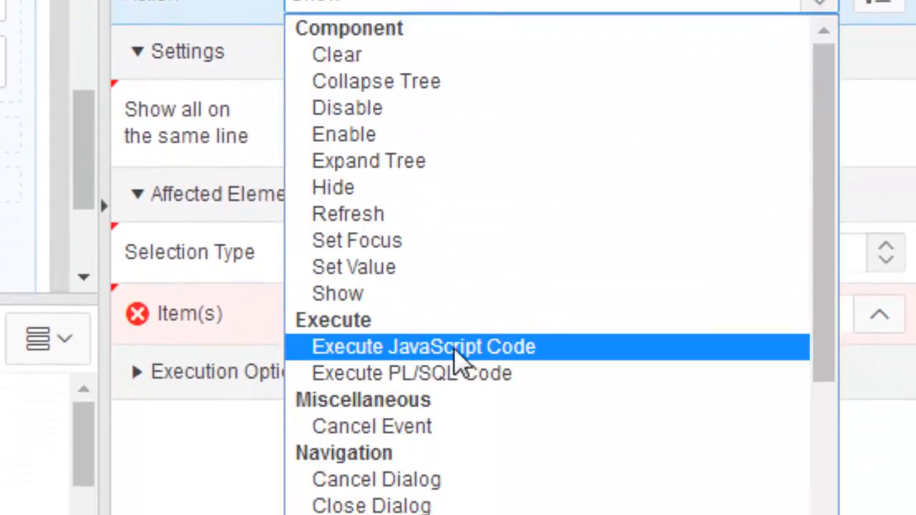
click(423, 346)
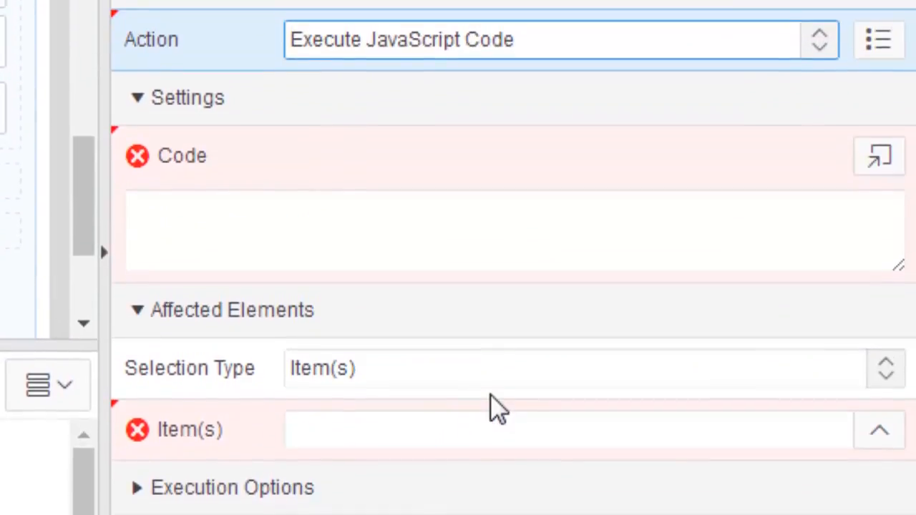
scroll(down, 3)
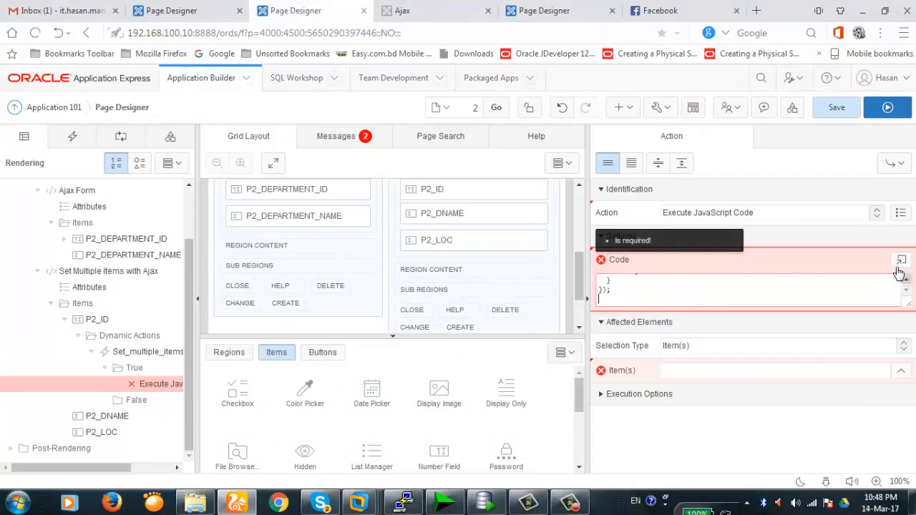
click(900, 259)
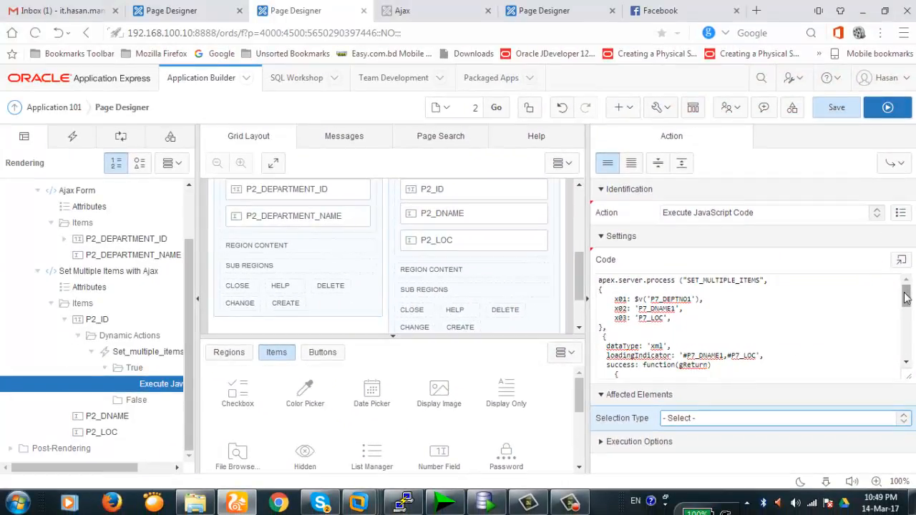
scroll(down, 3)
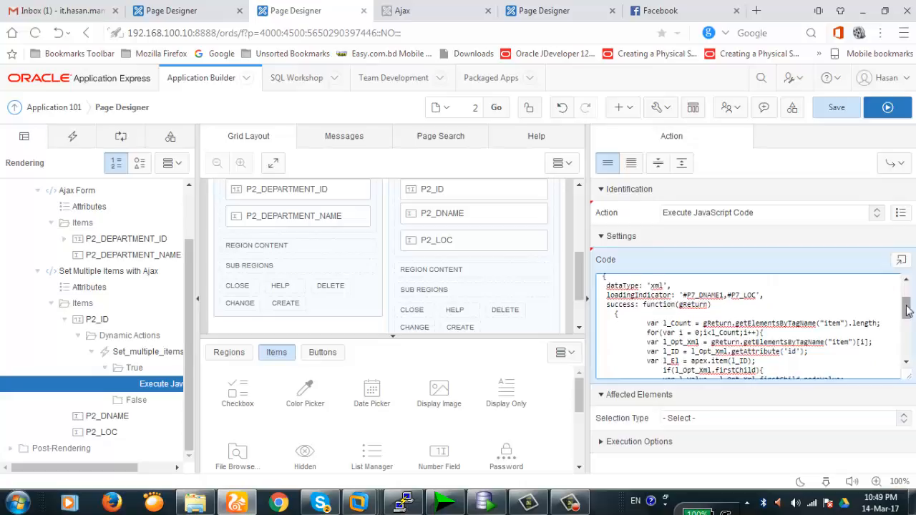
scroll(down, 3)
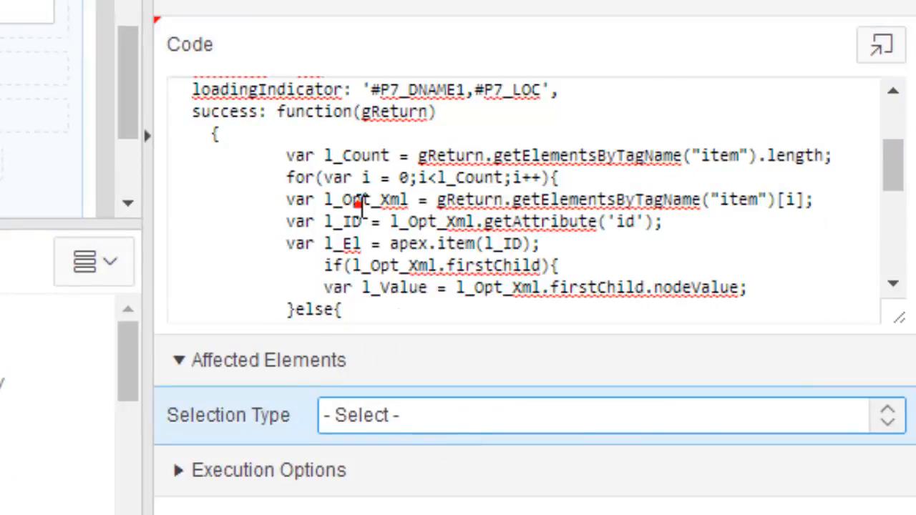
click(361, 199)
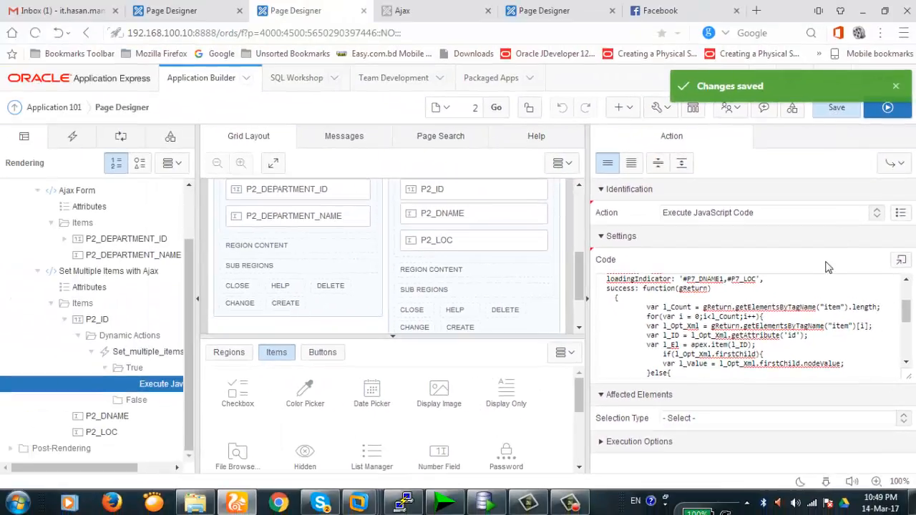
In the code editor, set loadingIndicator to '#P2_DNAME,#P2_LOC', reviewing the x01–x03 parameters.
click(901, 260)
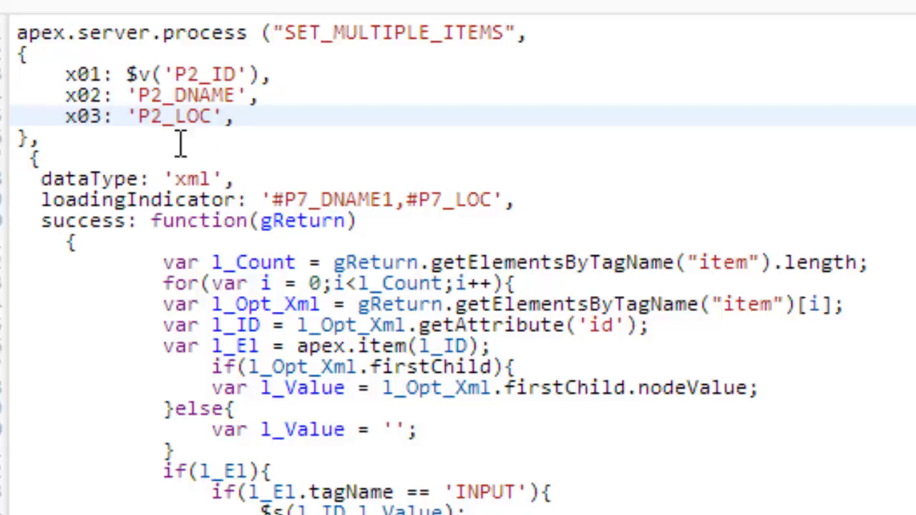
double_click(186, 95)
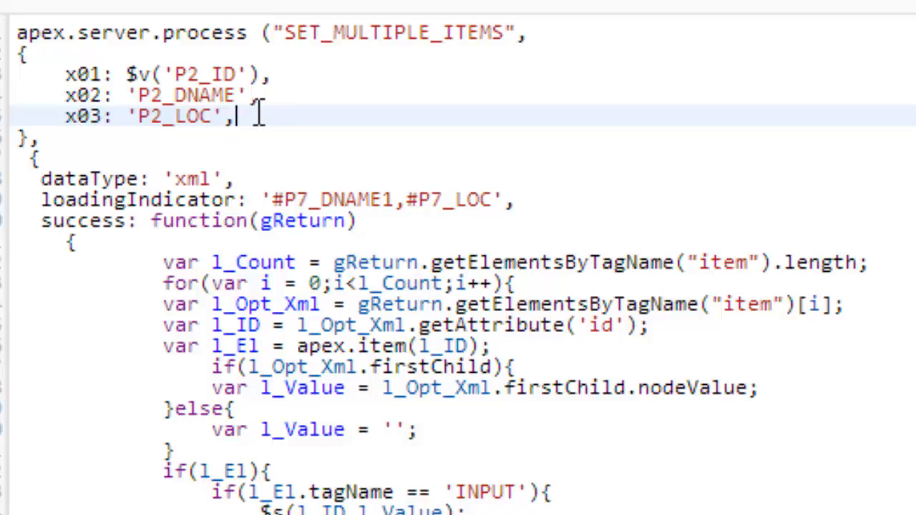
mouse_move(65, 94)
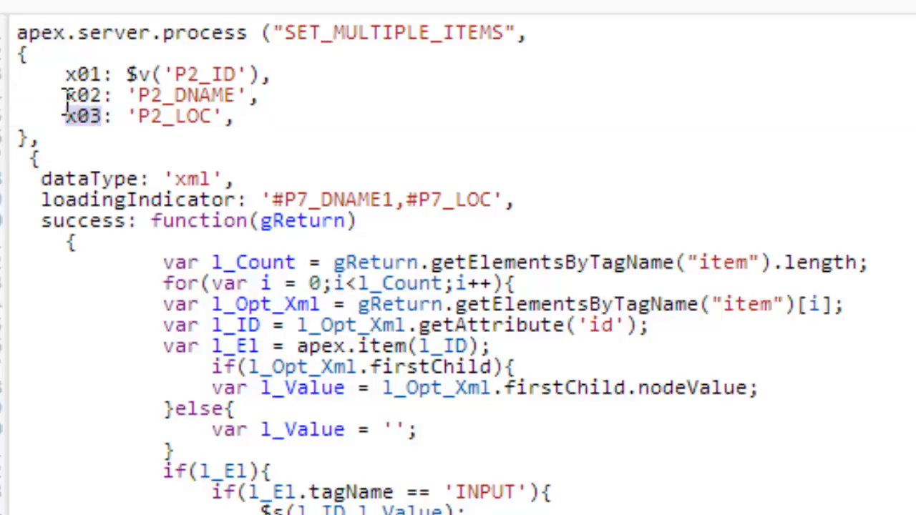
drag(65, 95, 236, 117)
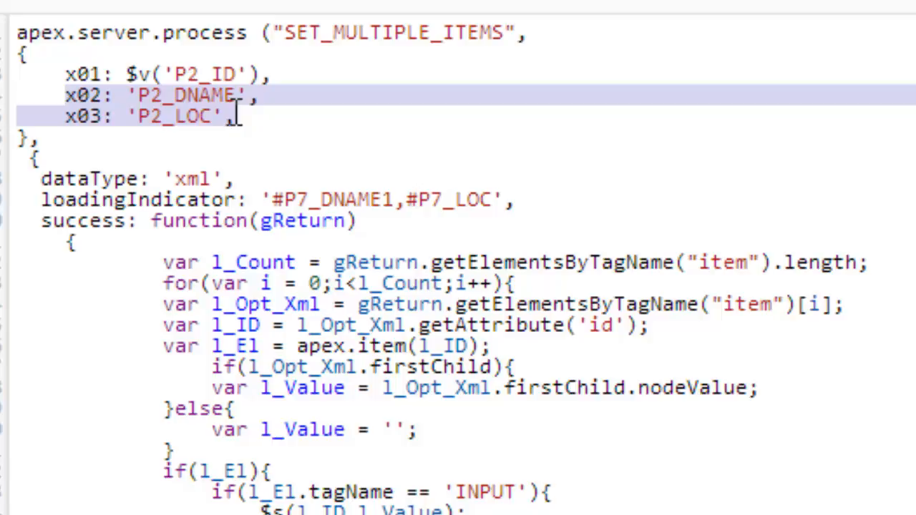
click(274, 74)
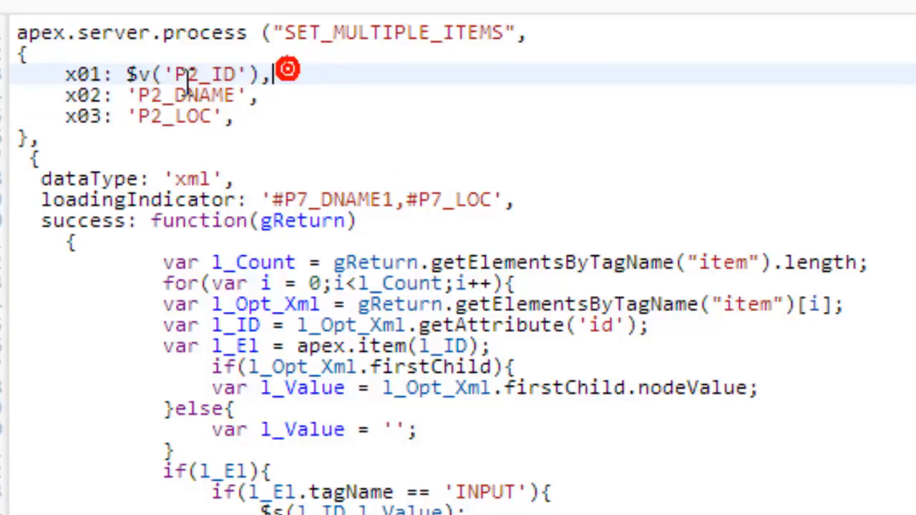
double_click(194, 74)
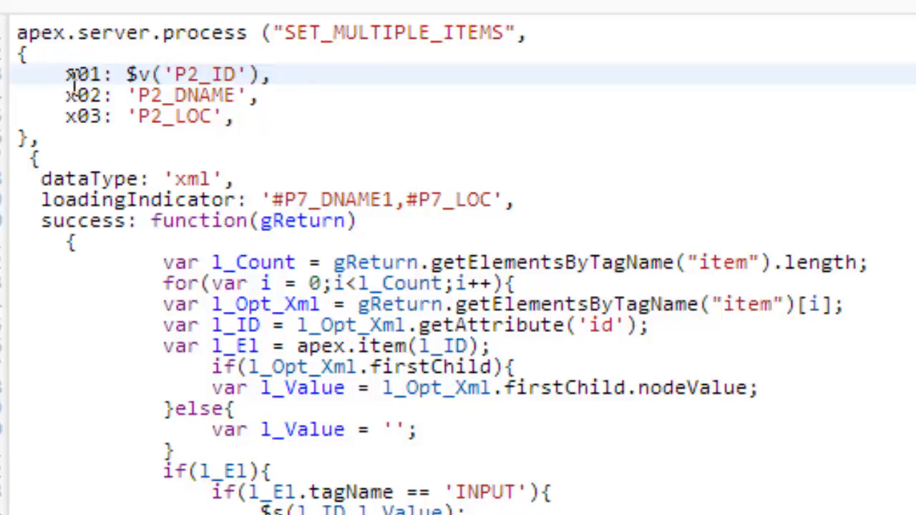
double_click(83, 75)
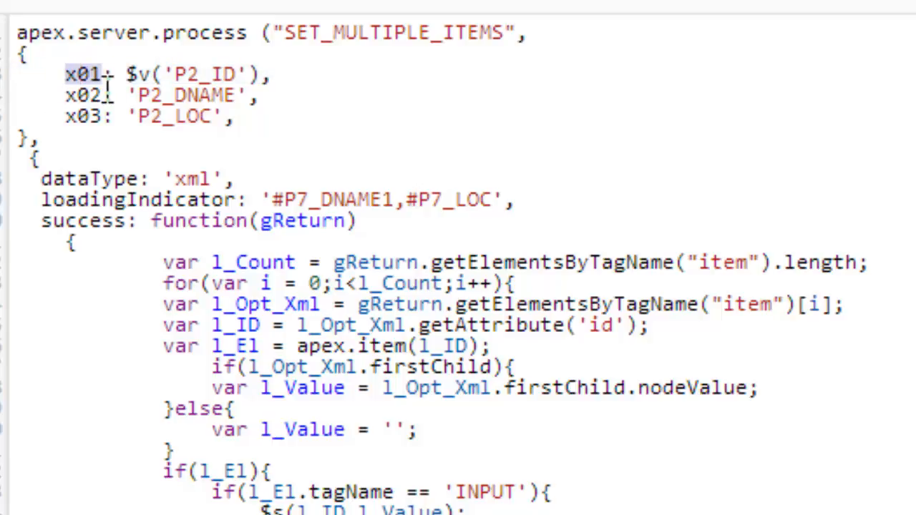
mouse_move(108, 96)
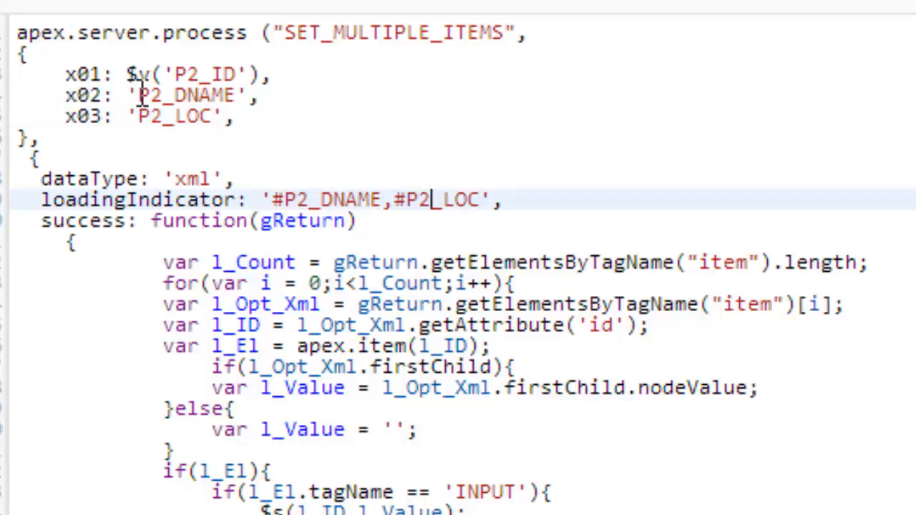
mouse_move(246, 296)
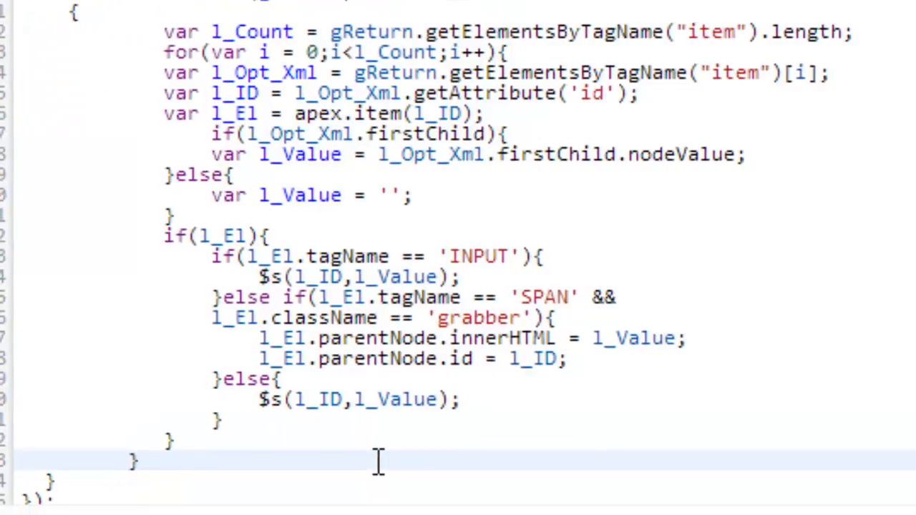
click(186, 461)
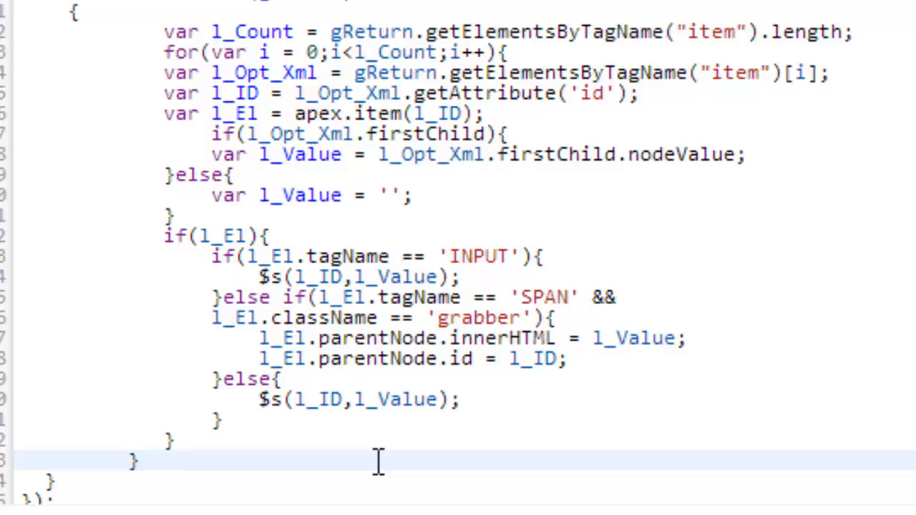
Review the success callback's $s(l_ID,l_Value) loop, close the editor and save the page.
click(188, 461)
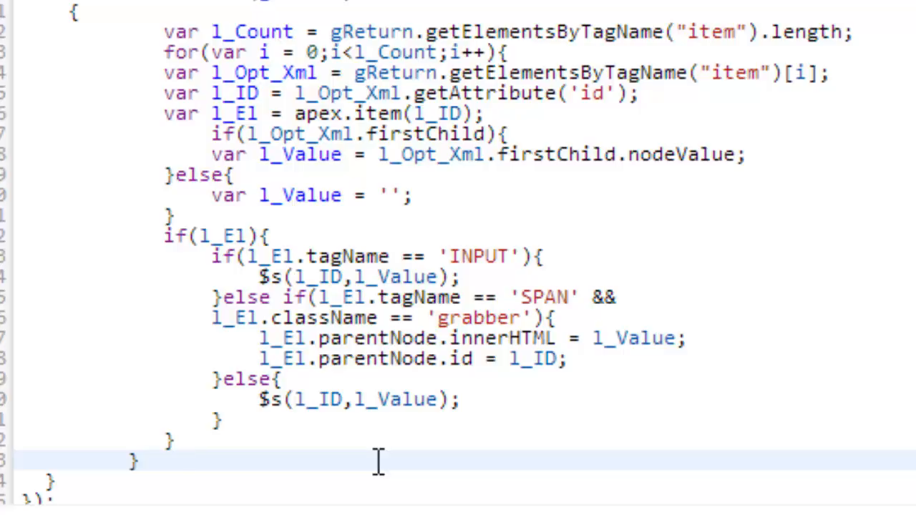
mouse_move(66, 63)
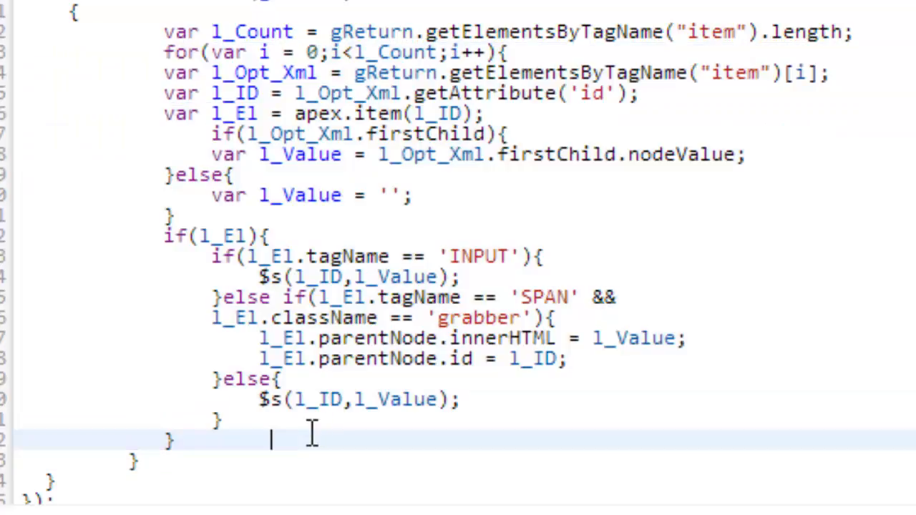
mouse_move(145, 126)
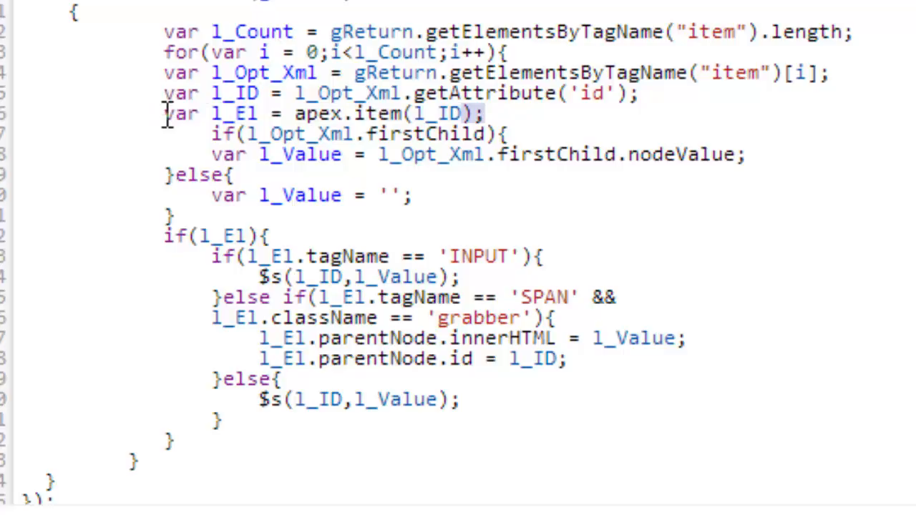
drag(164, 113, 501, 113)
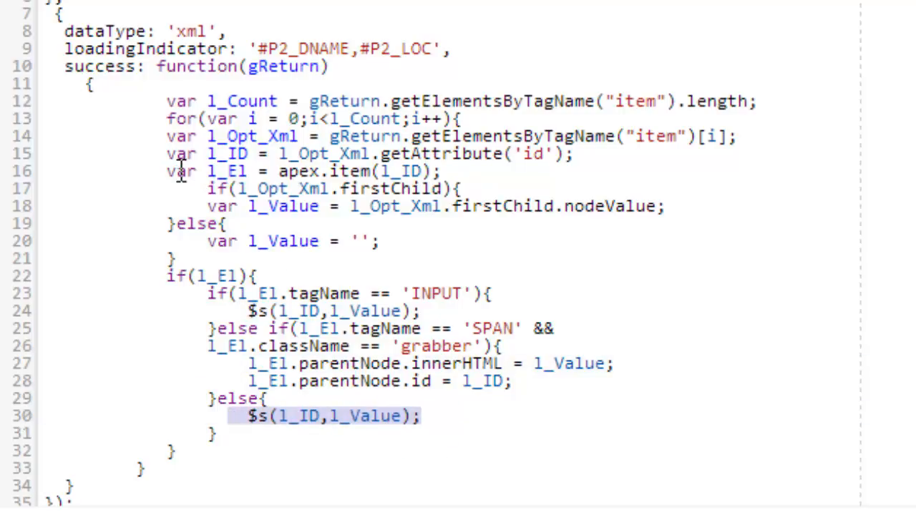
click(447, 172)
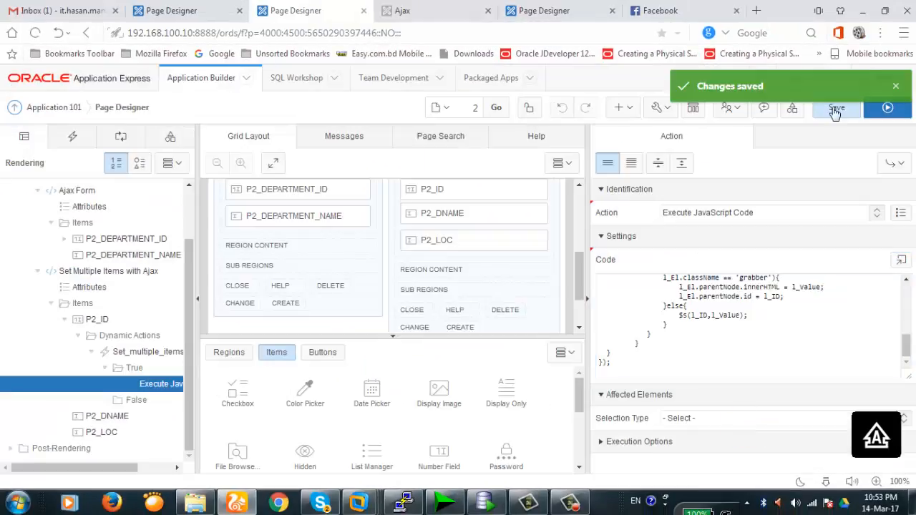
Run the page and enter Ids 10 and 20, confirming Dname and Loc fill (e.g. Purchasing).
click(887, 107)
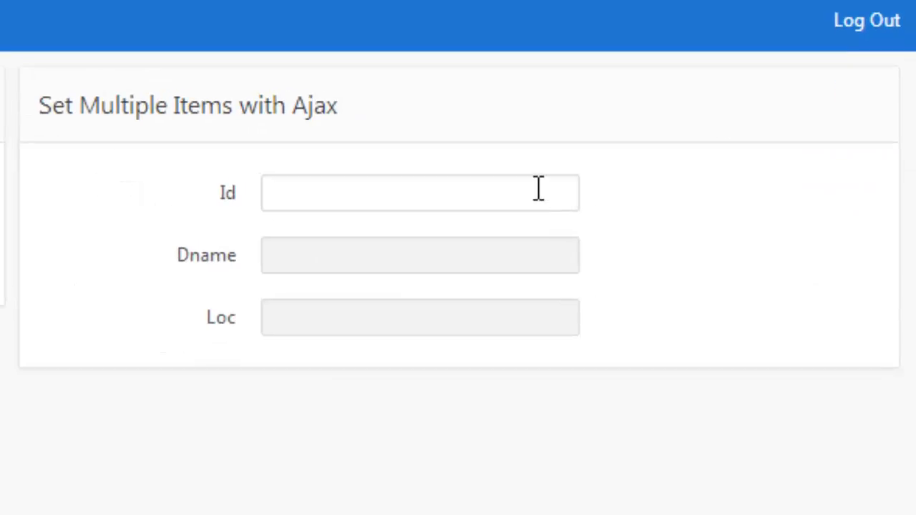
text(10)
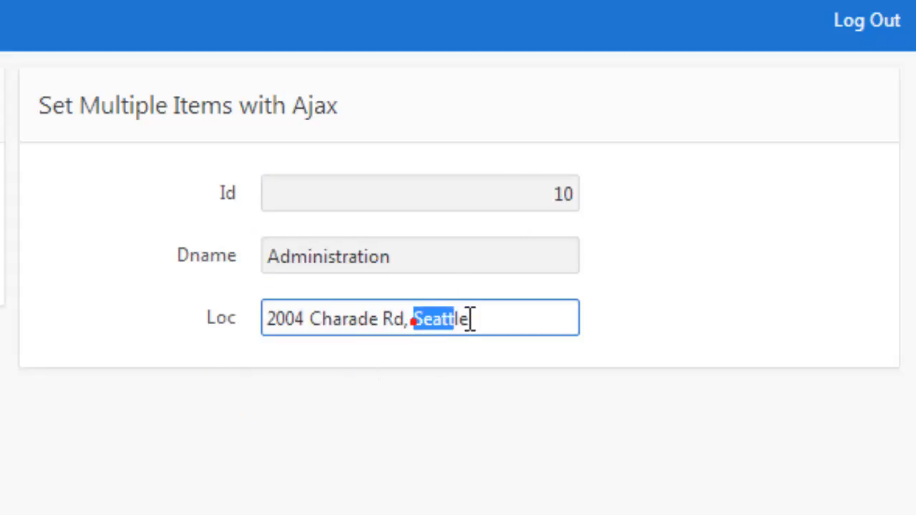
click(419, 192)
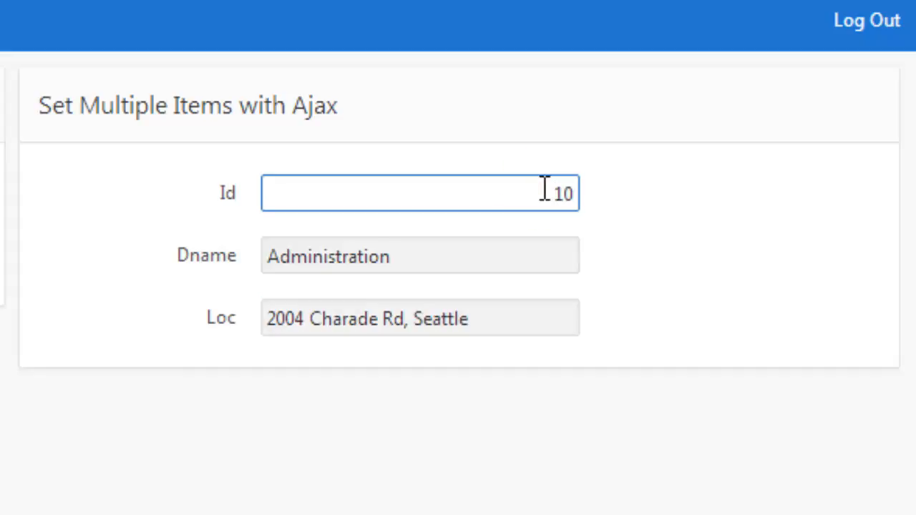
text(20)
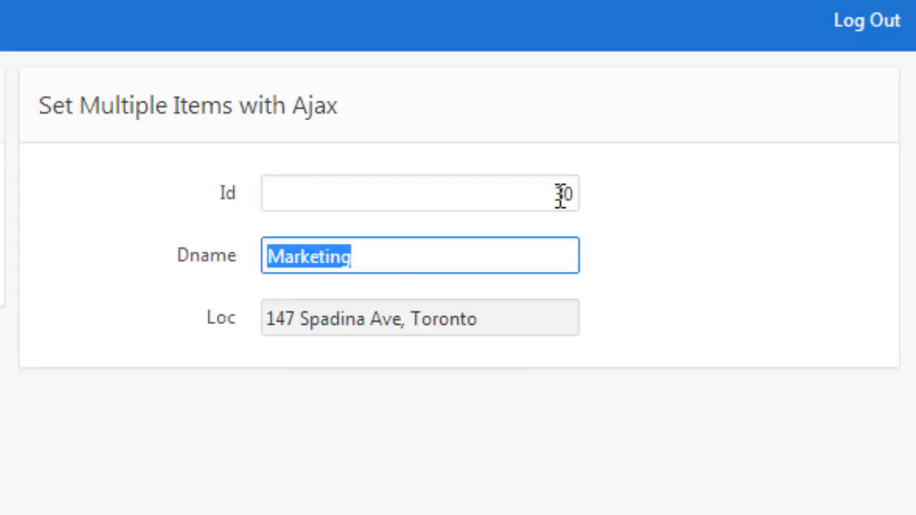
text(Purchasing)
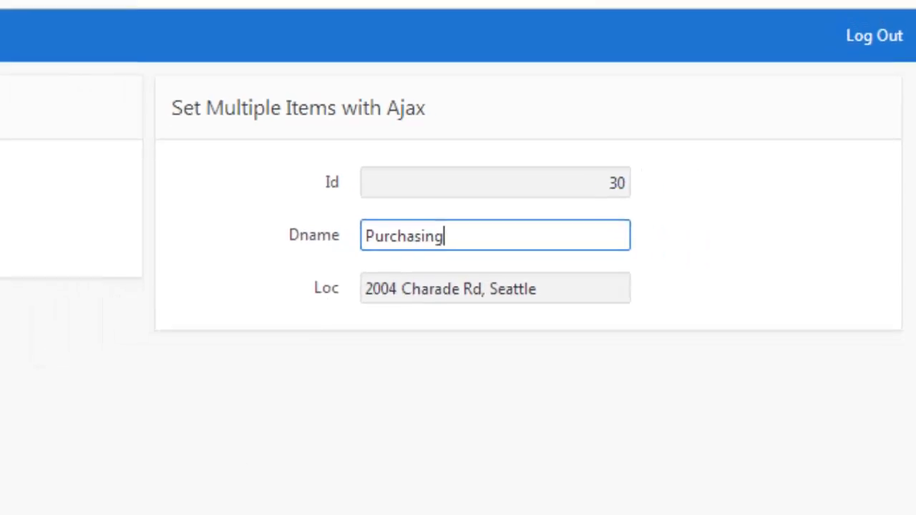
Switch to Shared Components > Application Processes.
click(87, 240)
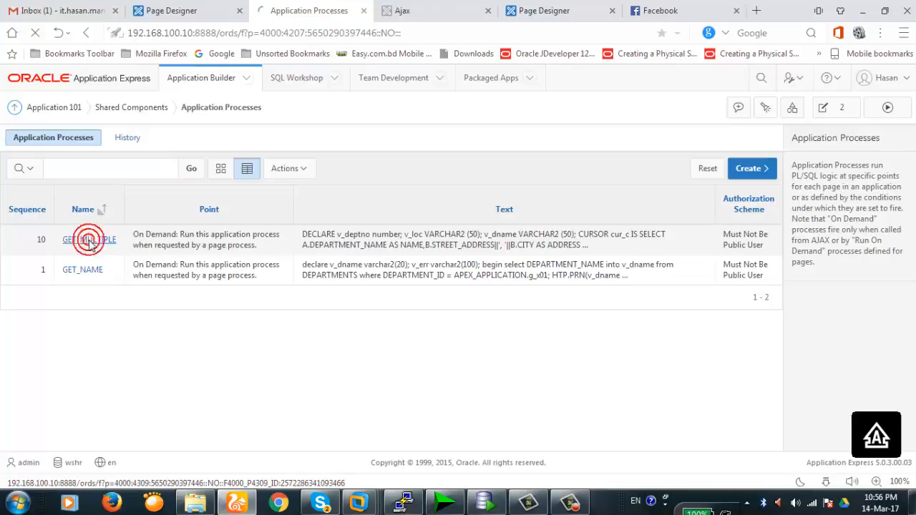
Compare the JavaScript x01 parameter with the g_x01 reference in the GET_MULTIPLE process query.
click(89, 239)
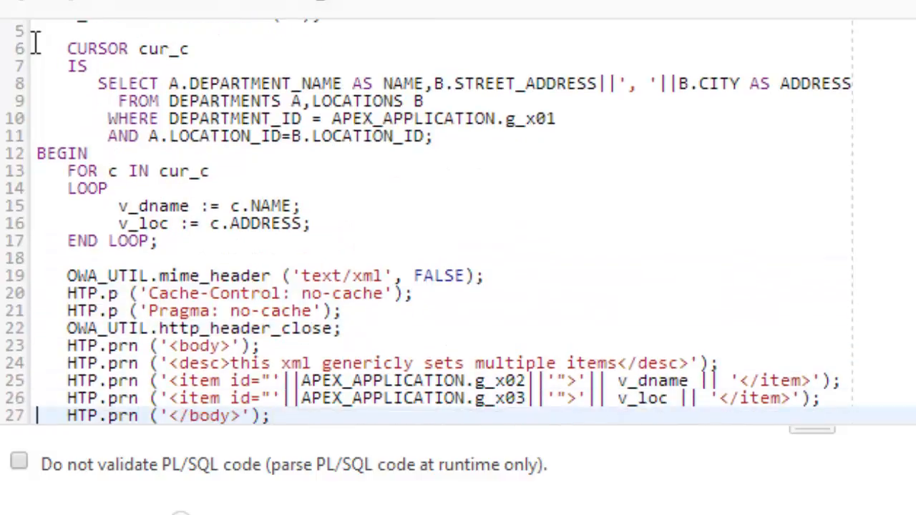
scroll(down, 3)
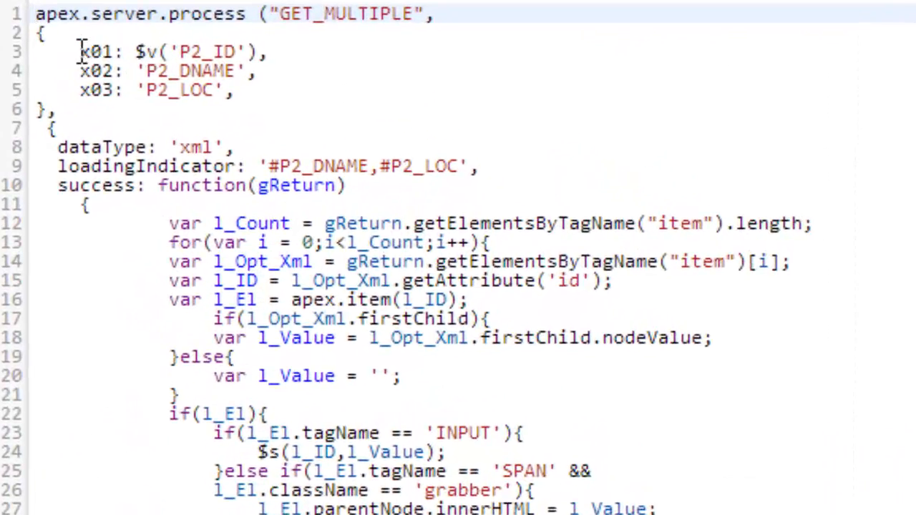
triple_click(171, 51)
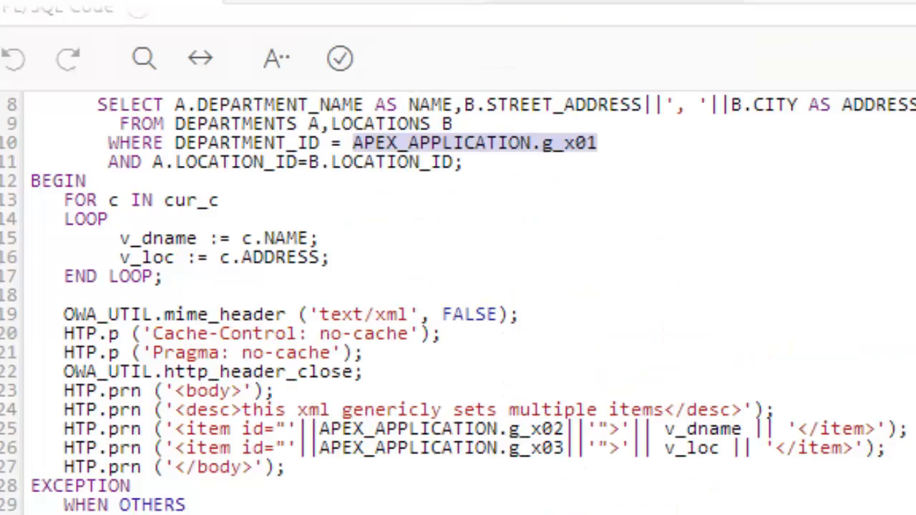
click(312, 429)
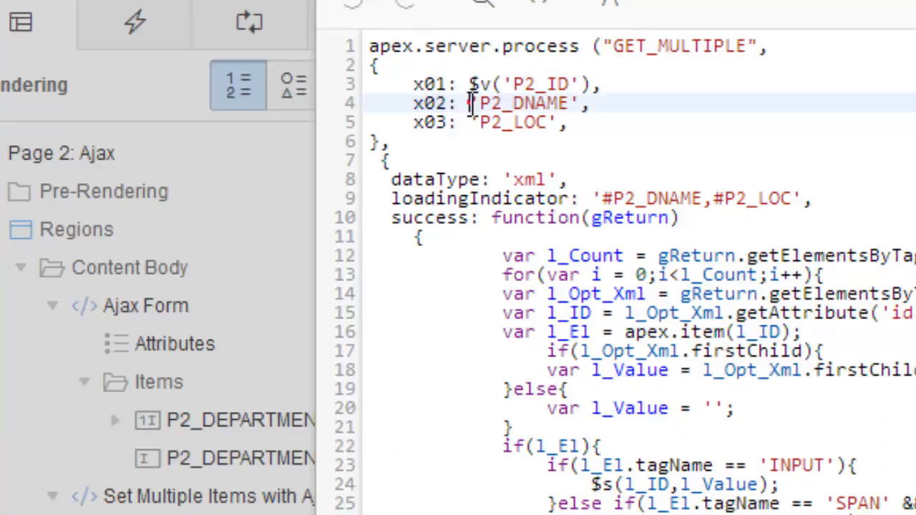
Match P2_DNAME and the g_x03 process output to the success callback's item-setting logic.
double_click(522, 103)
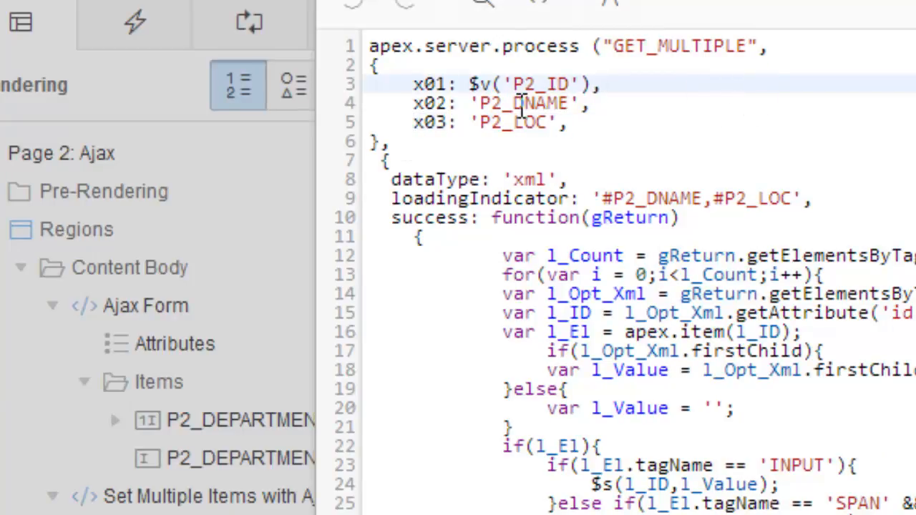
click(604, 84)
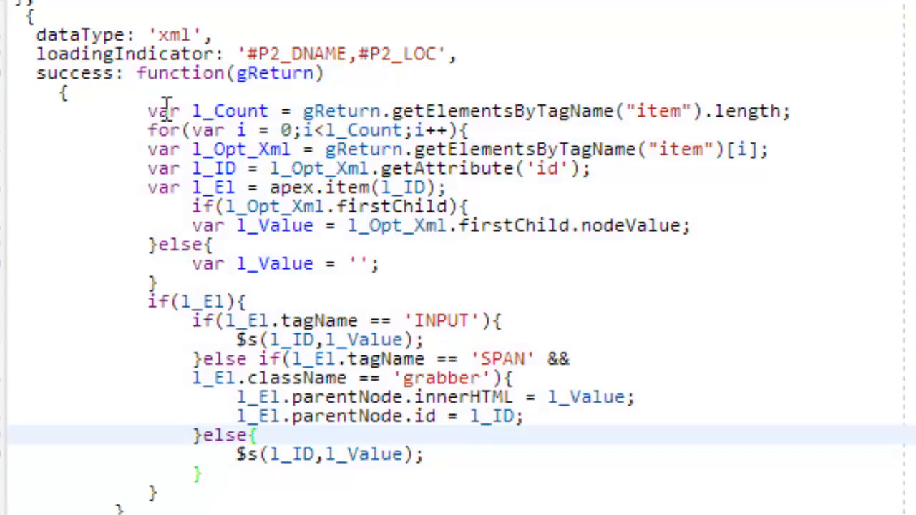
drag(169, 112, 494, 455)
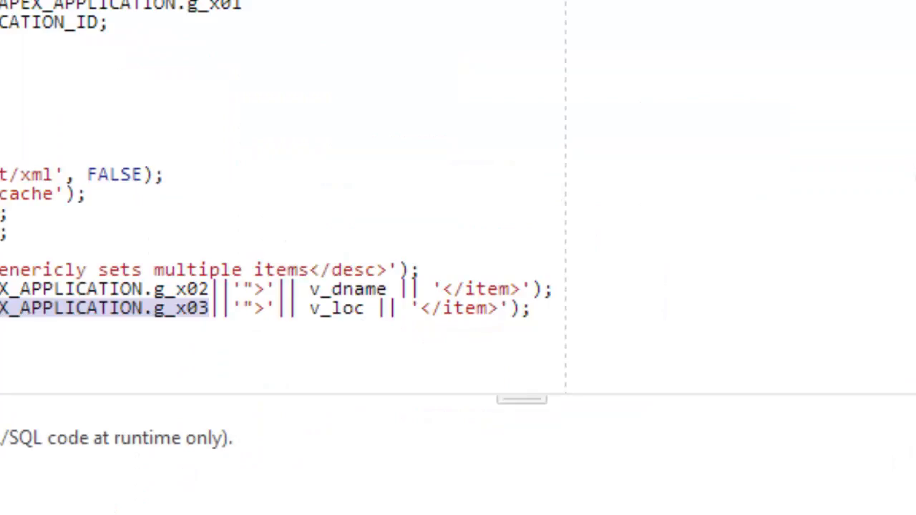
scroll(down, 3)
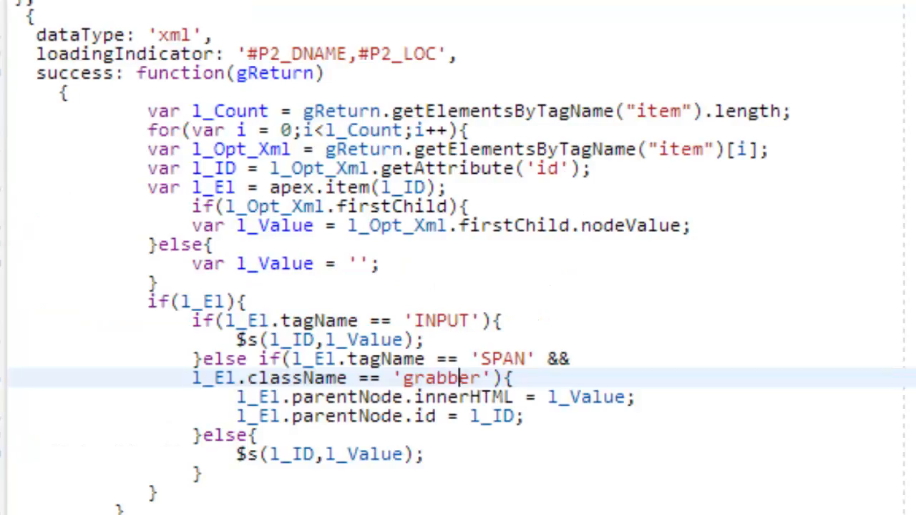